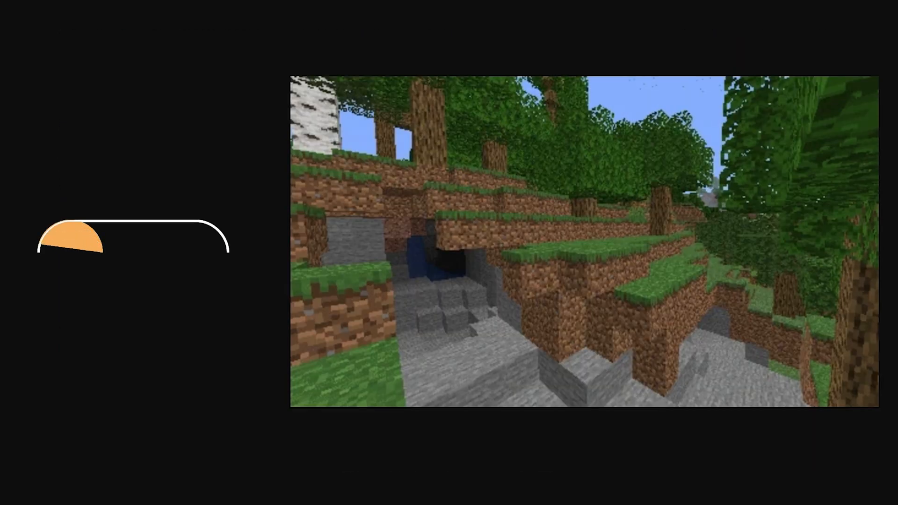
click(75, 251)
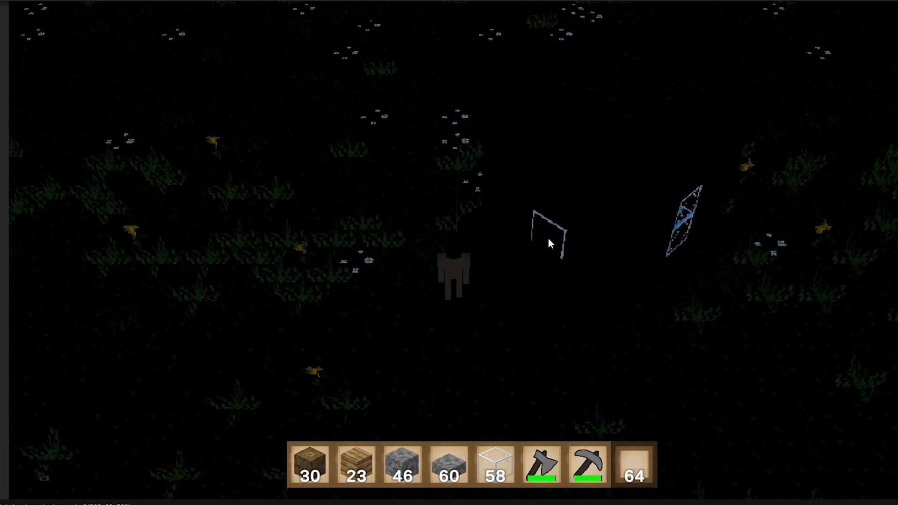
click(549, 243)
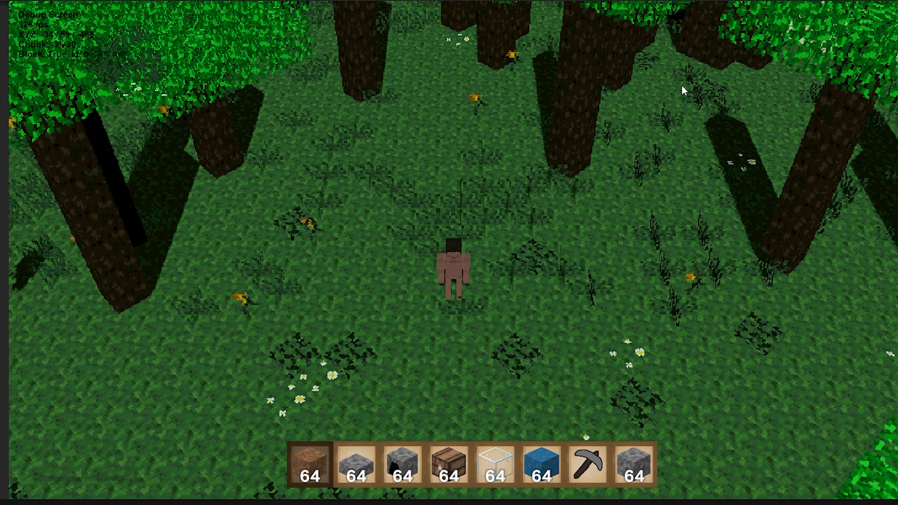
key(w)
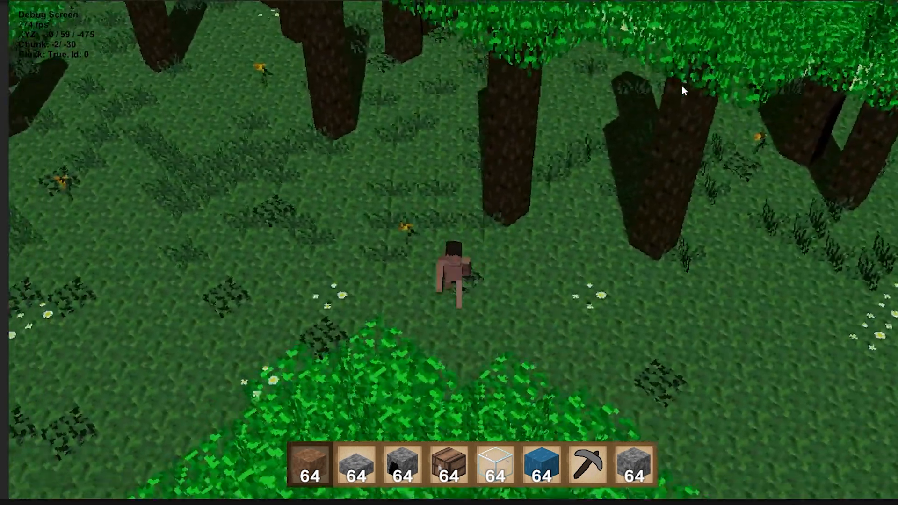